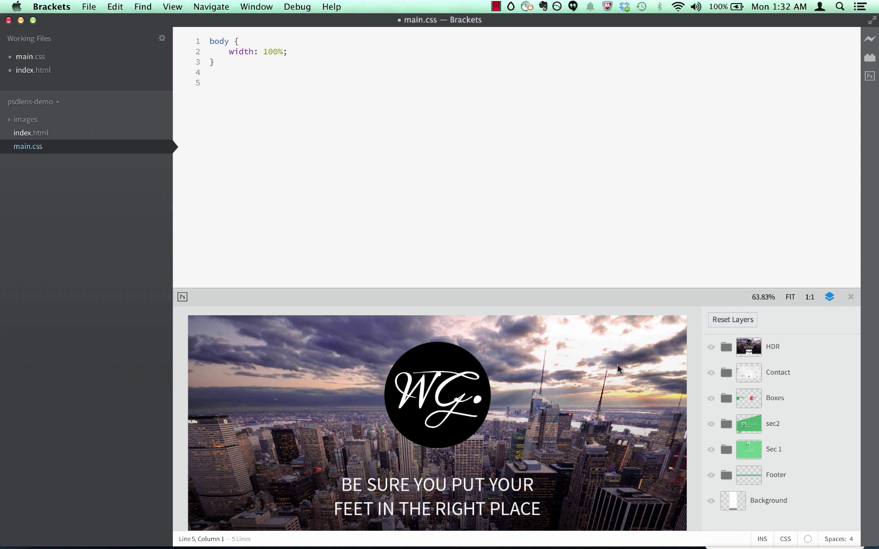
Step: Write a .logo-font rule: font-family Meddon, 90px, color #ffffff, font-weight 400
left_click(210, 82)
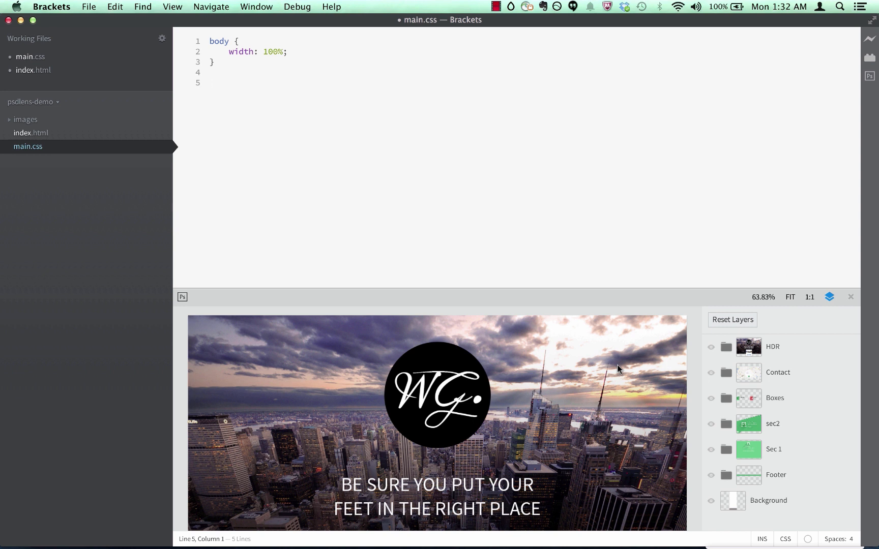
type(".lo")
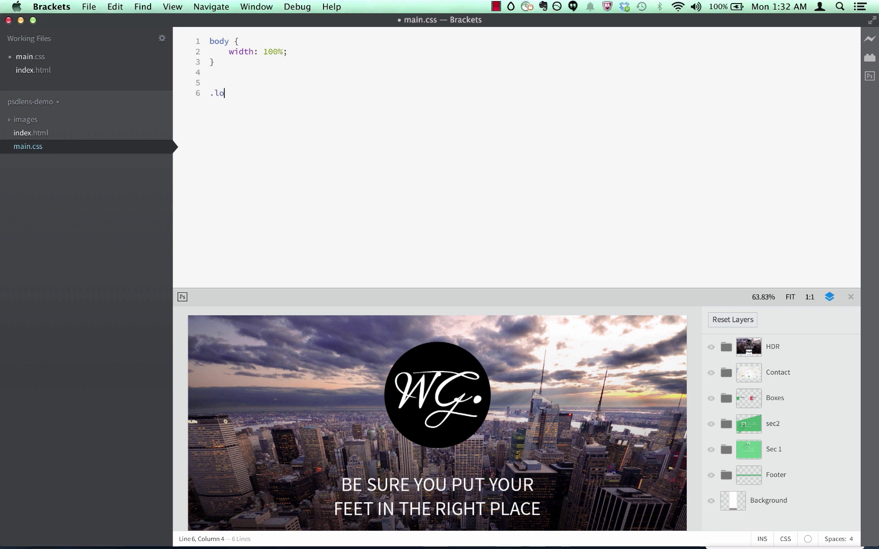
type("go-font {")
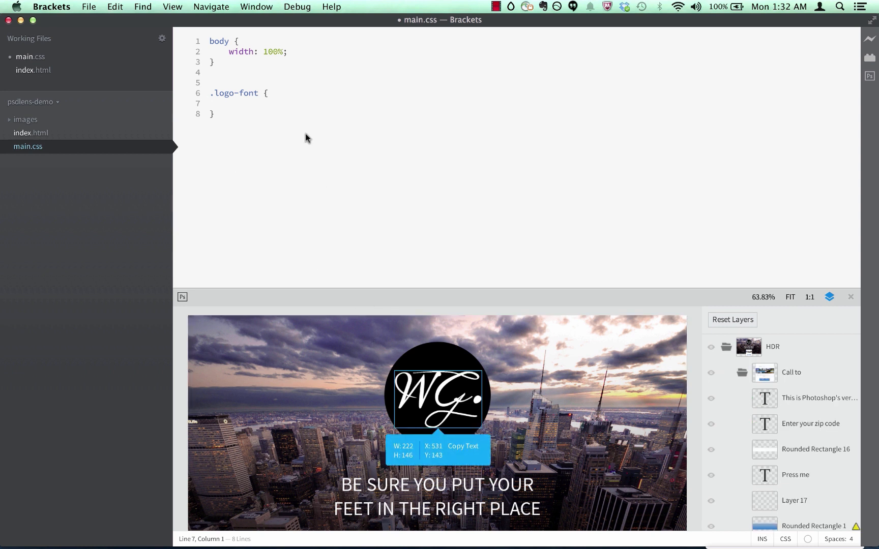
type("font-family: Meddon;")
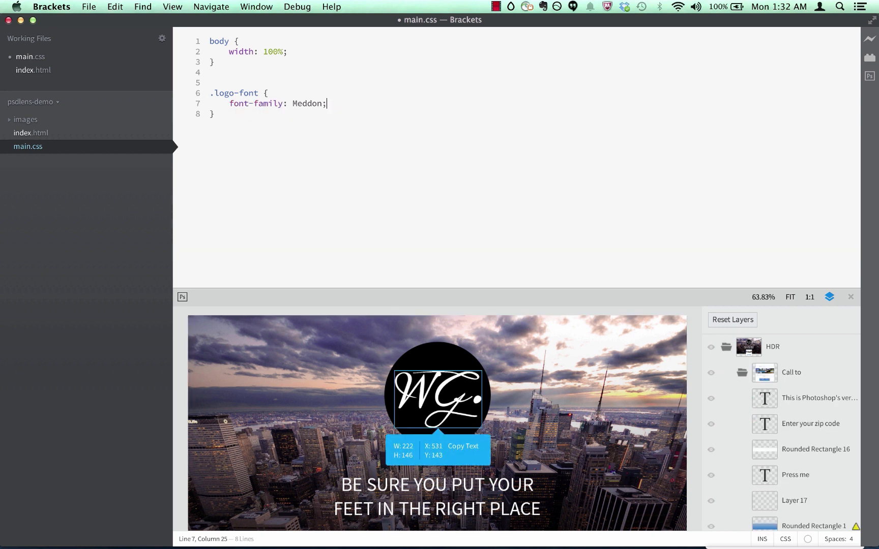
type("font-size: 90px;")
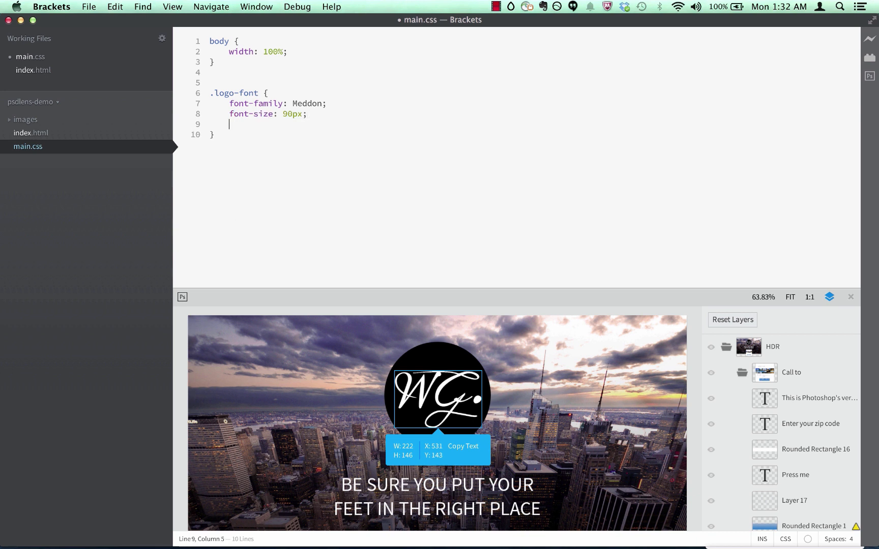
type("color: #ffffff;")
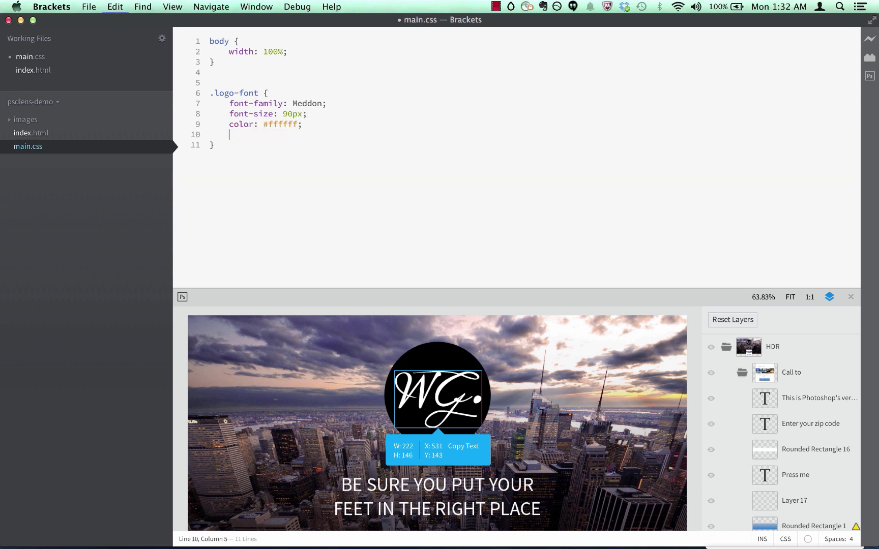
type("font-weight: 400;")
type(".")
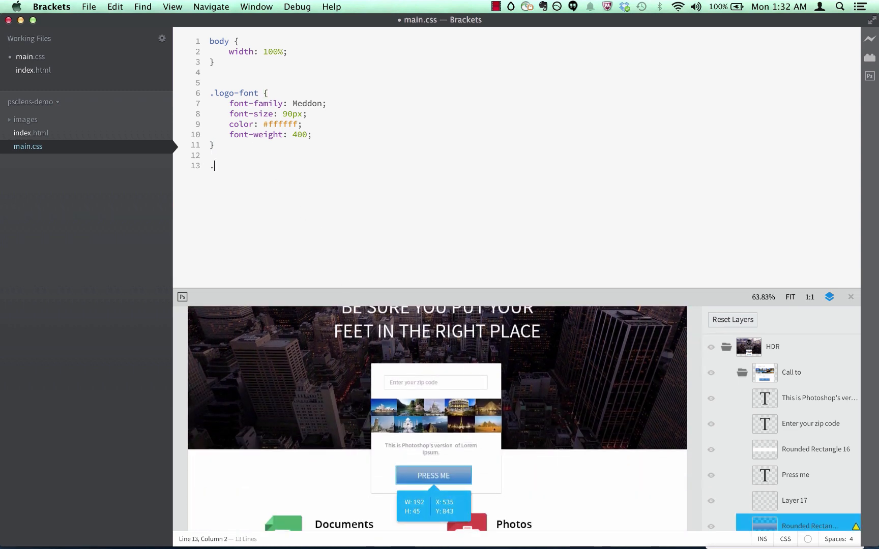
Step: Write a .button rule with border-radius, height, 192px width and the design's gradient background hint
type("button {")
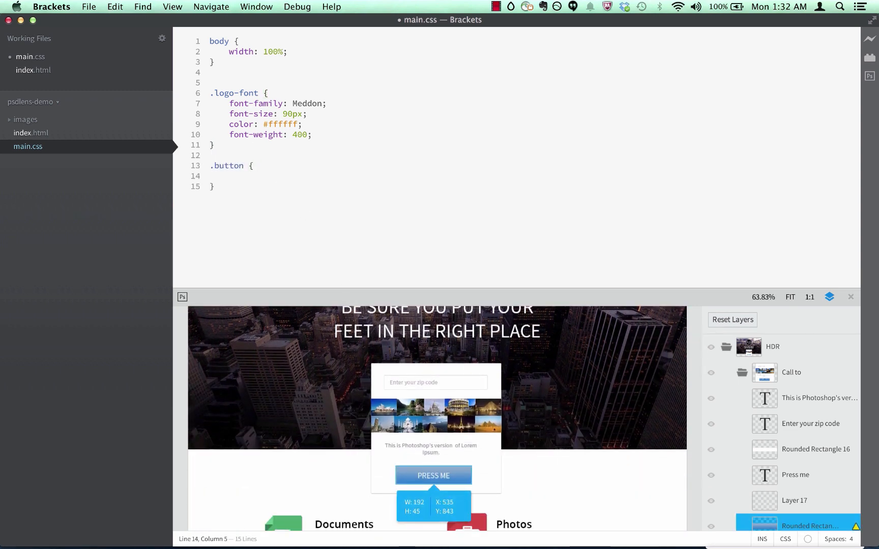
type("border-radius: 2px;")
type("height: 45px;")
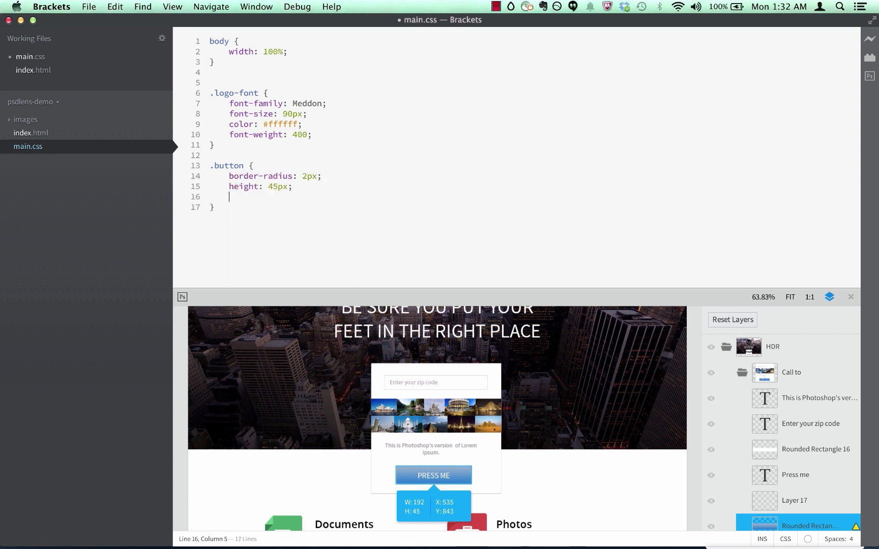
type("width: 192px;")
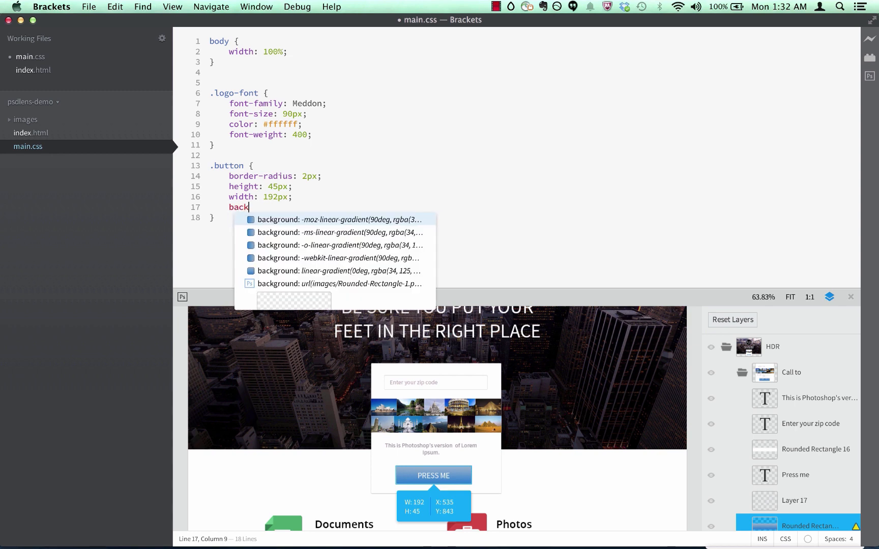
left_click(334, 270)
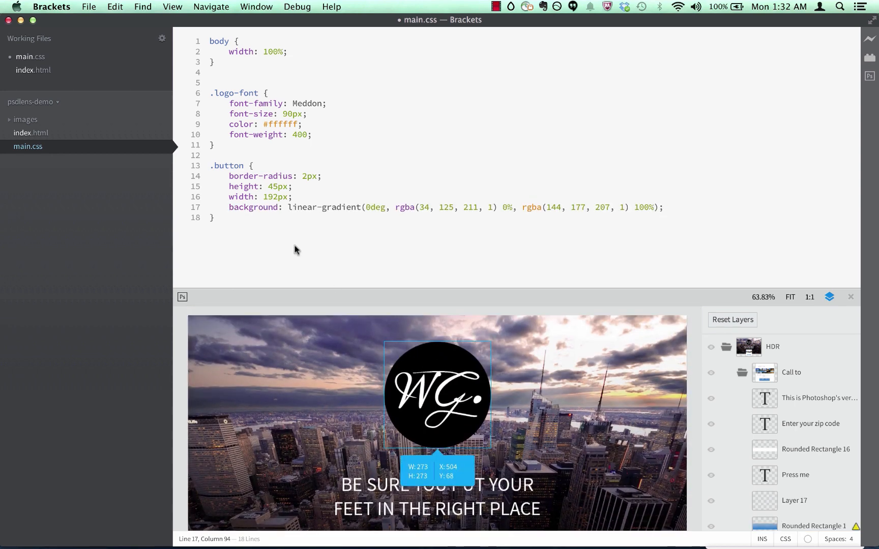
Step: Write a #logo rule with 50% border-radius, 273px height and 273px width
type("#logo {")
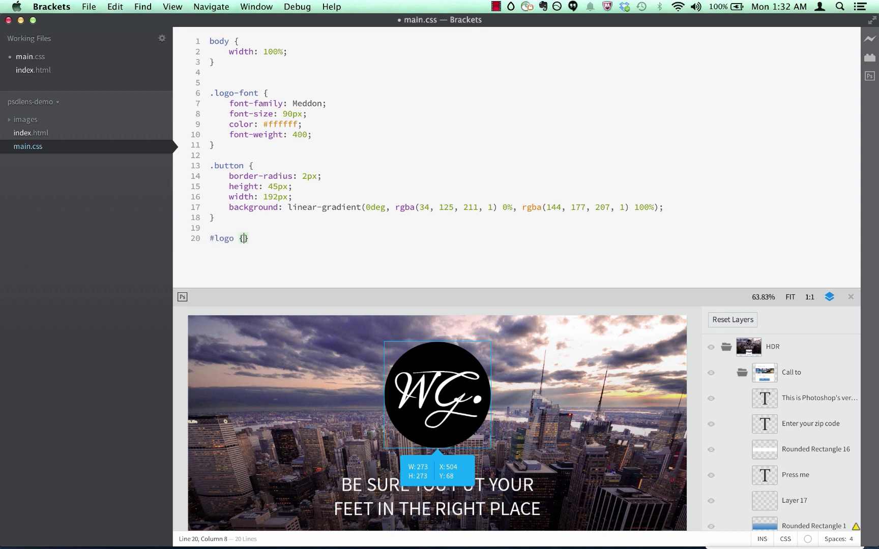
type("border-radius: 50%;")
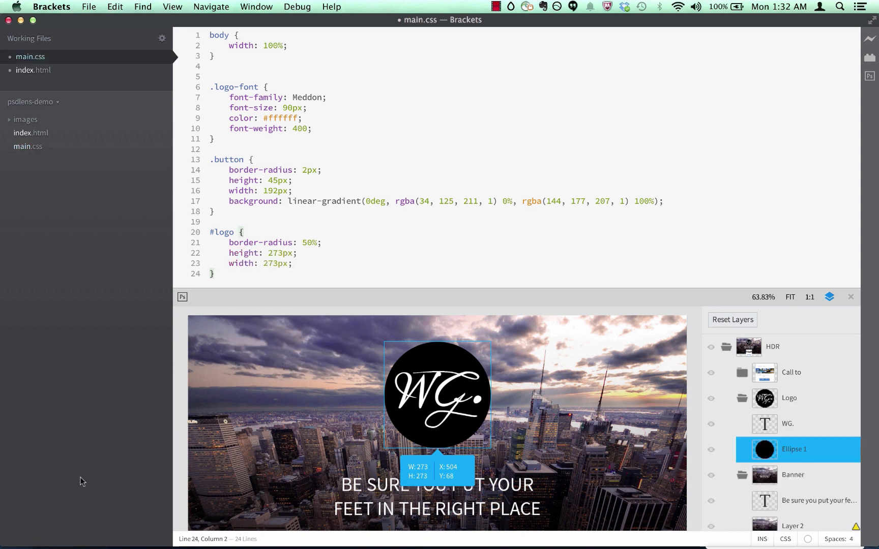
left_click(795, 526)
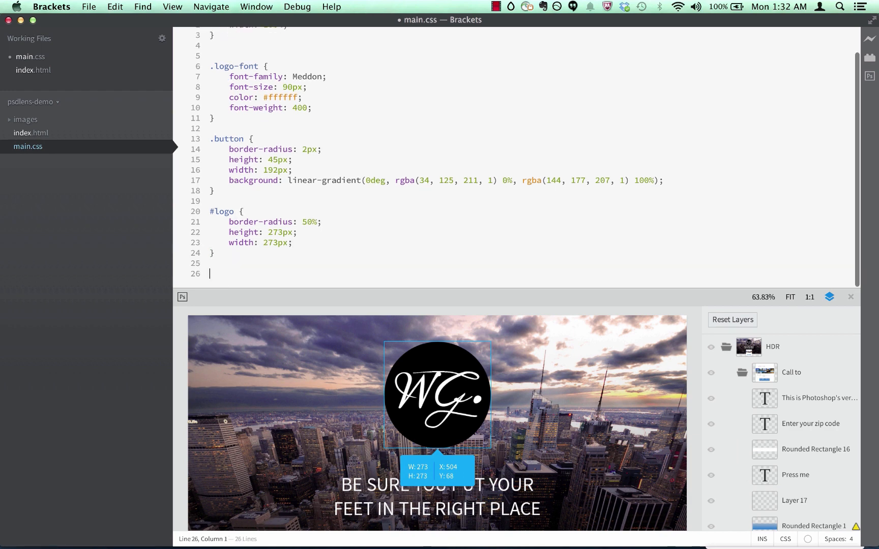
Step: Write a #header rule using the PSD Lens background image hint
type("#header")
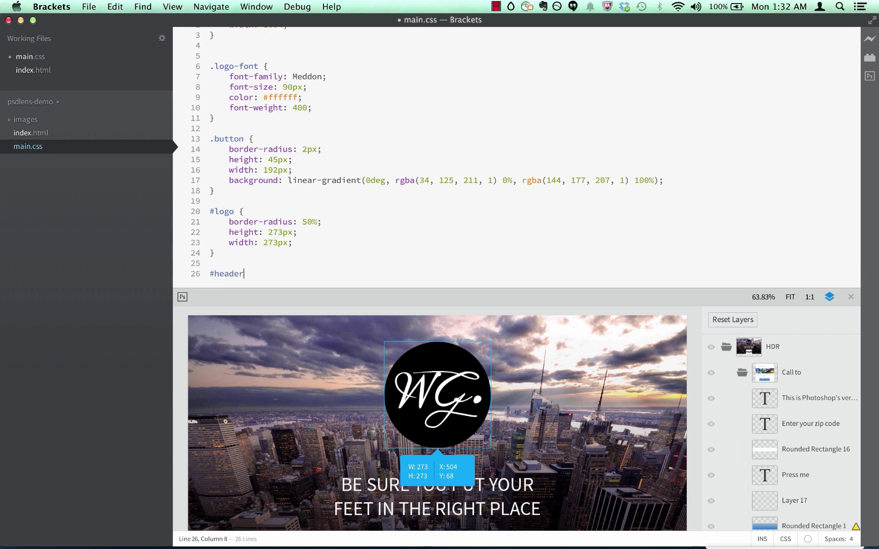
type("{")
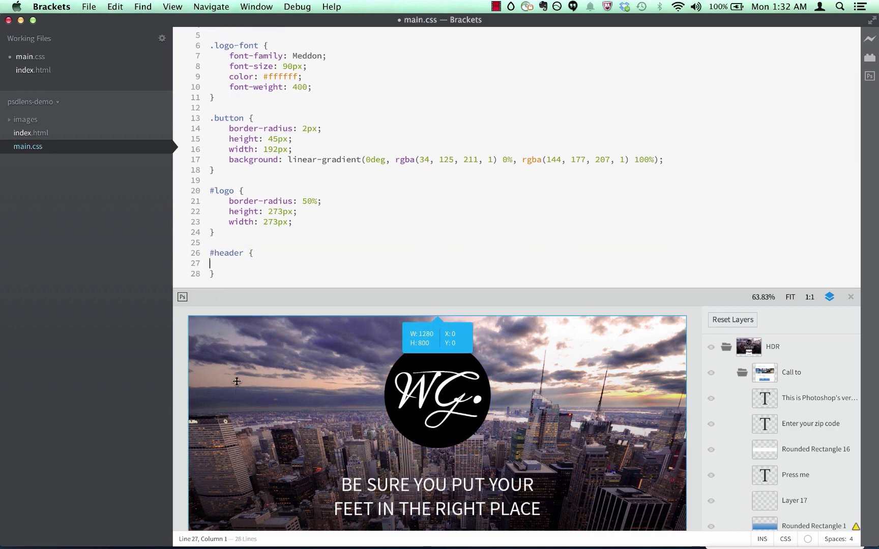
type("back")
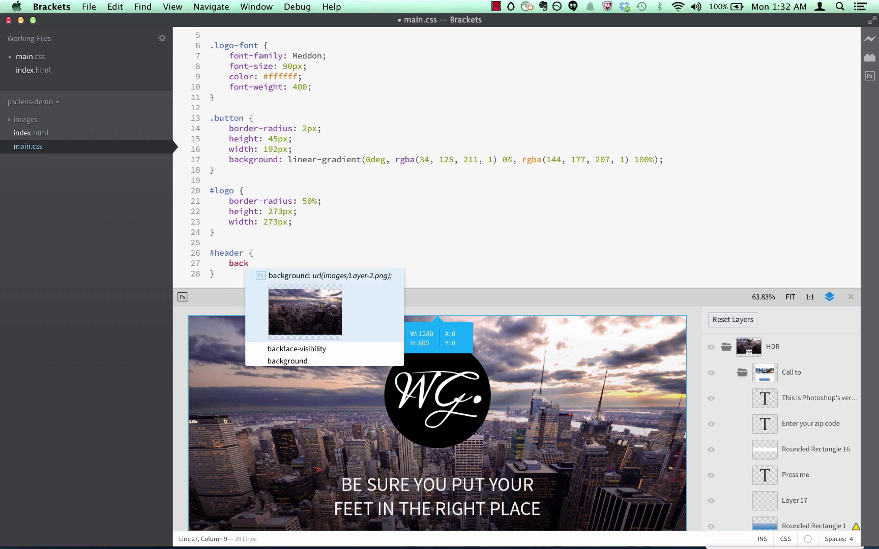
left_click(287, 361)
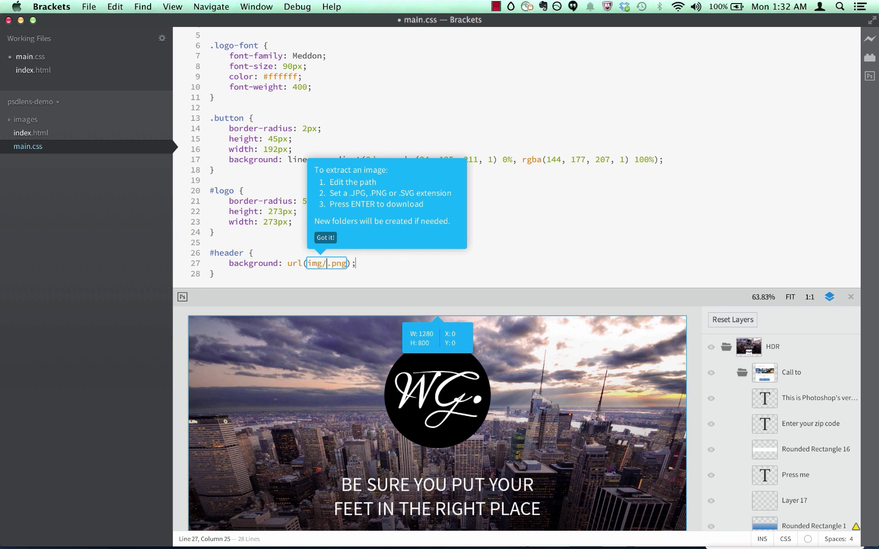
Step: Download background.jpg into the img folder and dismiss the extraction confirmation
type("background")
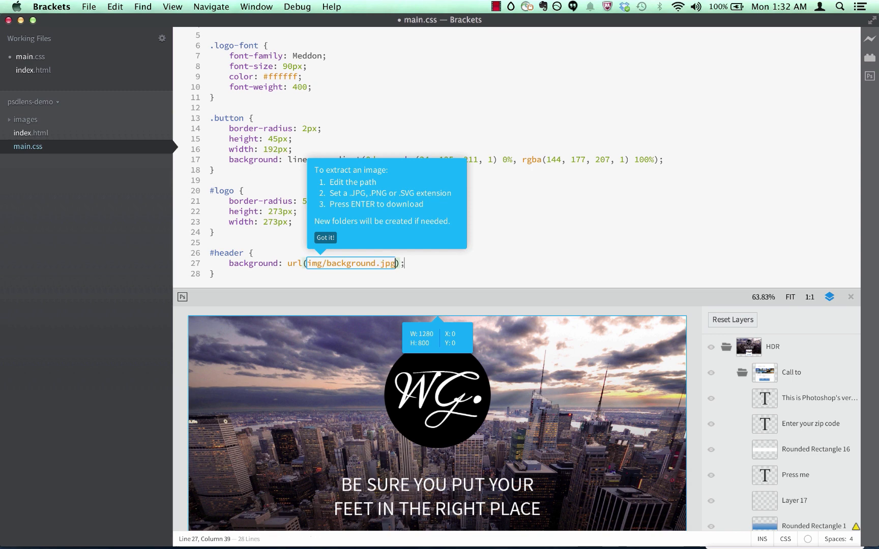
key("enter")
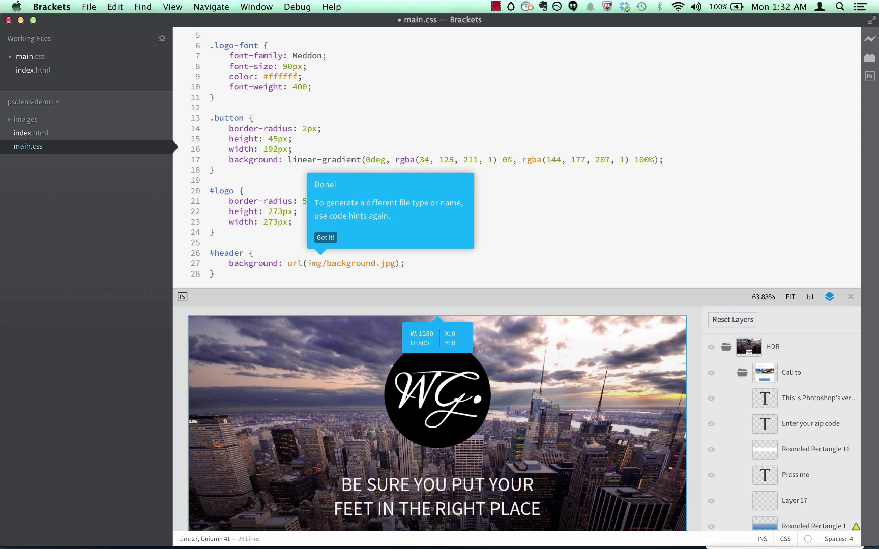
left_click(324, 239)
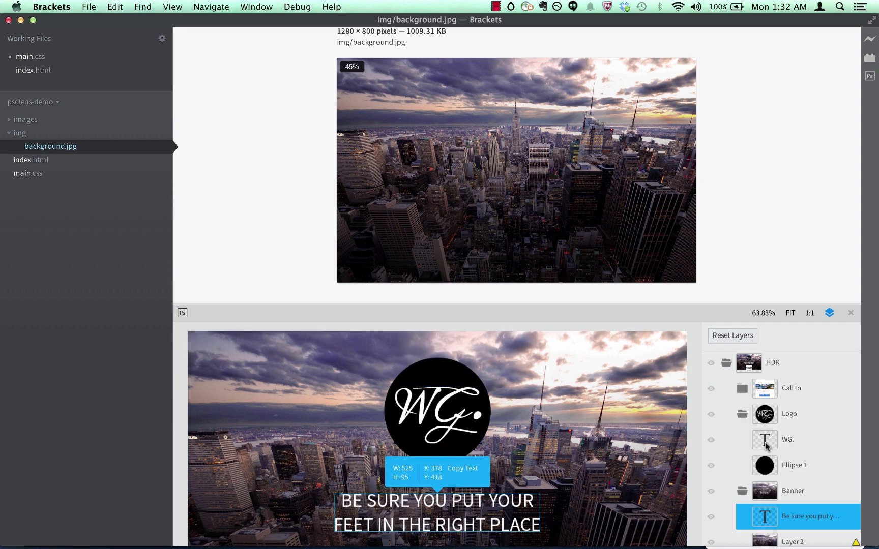
Step: Toggle visibility of the WG. text and Ellipse 1 layers in the PSD preview
left_click(786, 439)
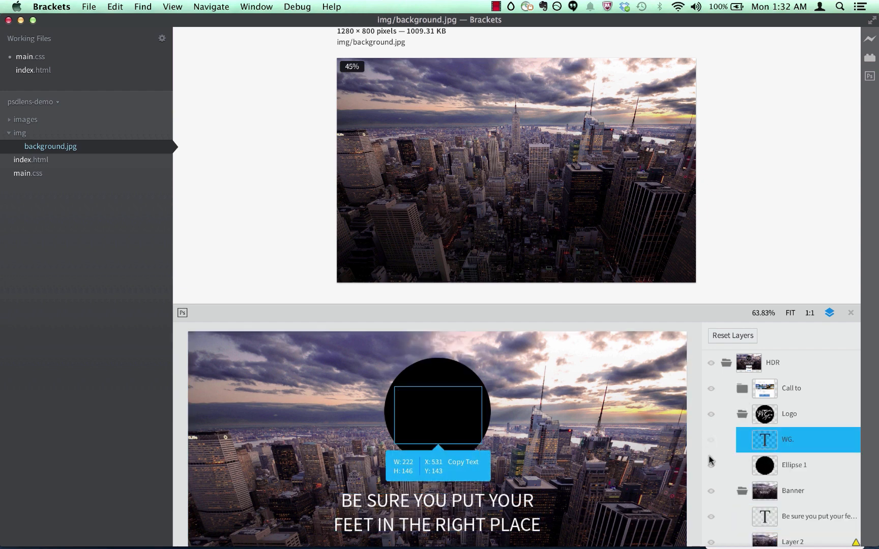
left_click(794, 465)
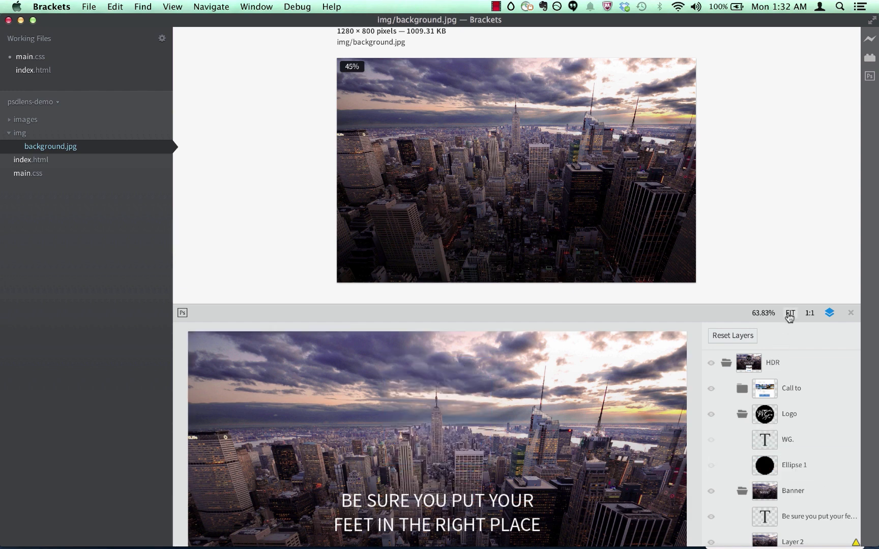
Step: View the design at 100%, then 90%, then fit it, and switch to index.html
left_click(766, 312)
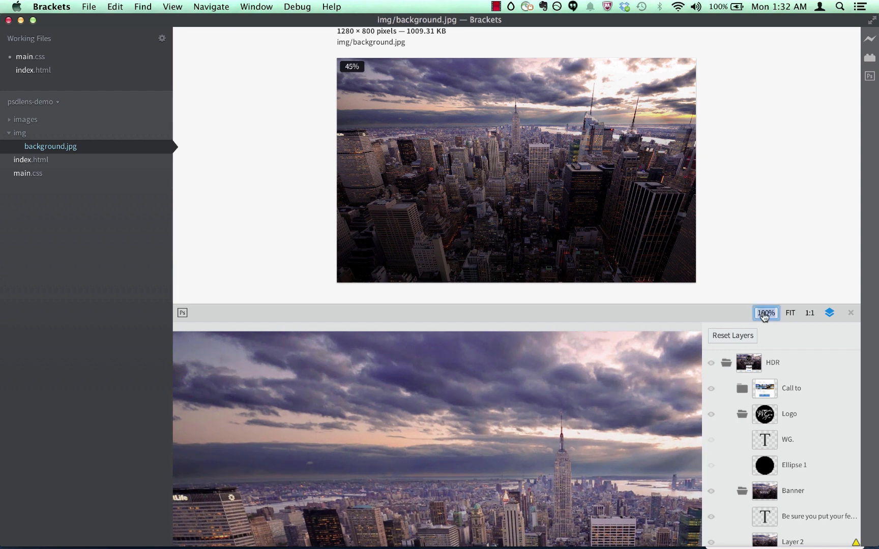
left_click(766, 312)
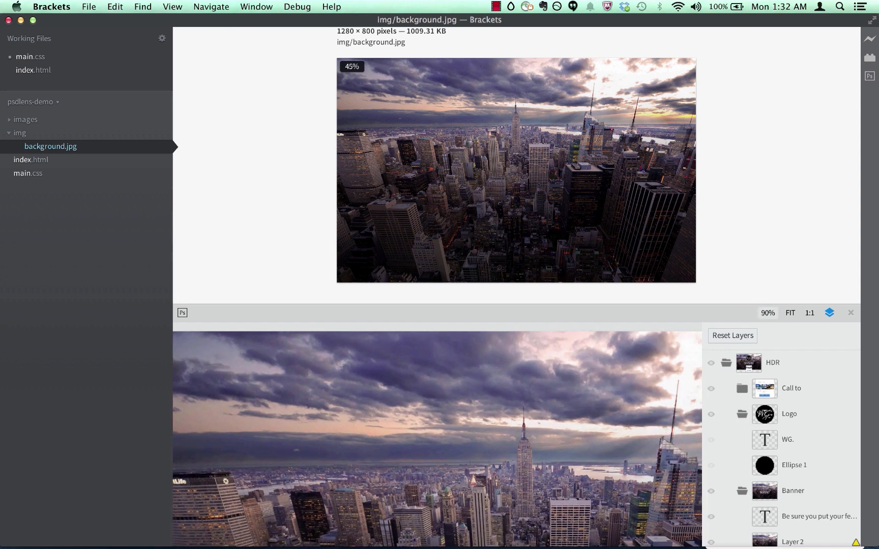
left_click(790, 313)
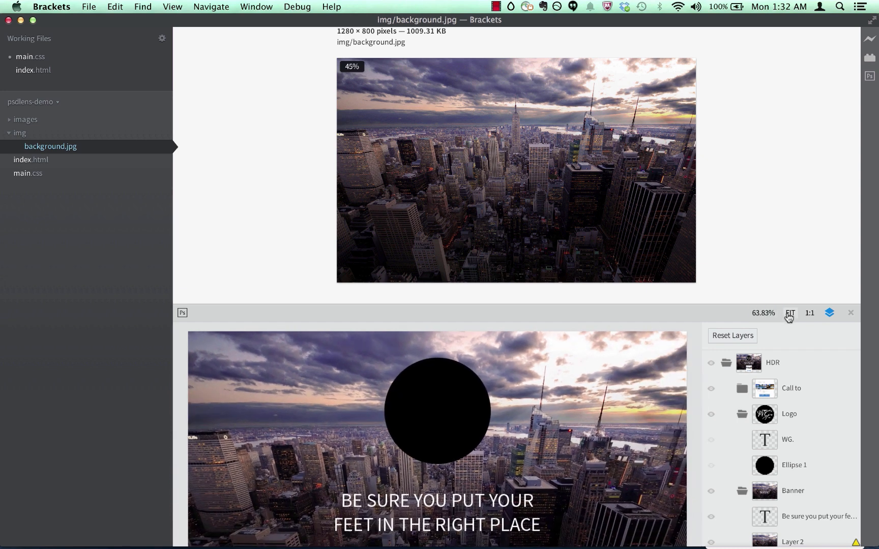
left_click(31, 160)
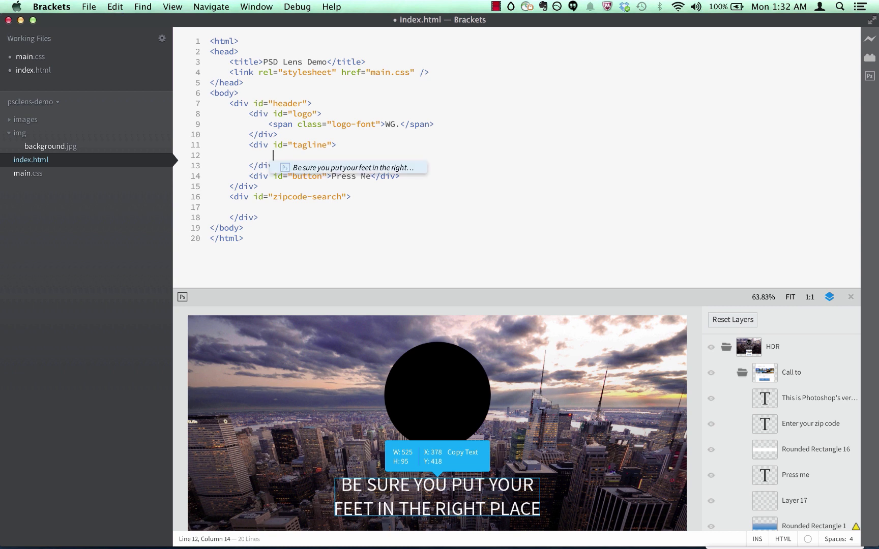
Step: Insert the tagline 'Be sure you put your feet in the right place' and an img tag extracting img/Call-to.png
type("Be sure you put your feet in the right place")
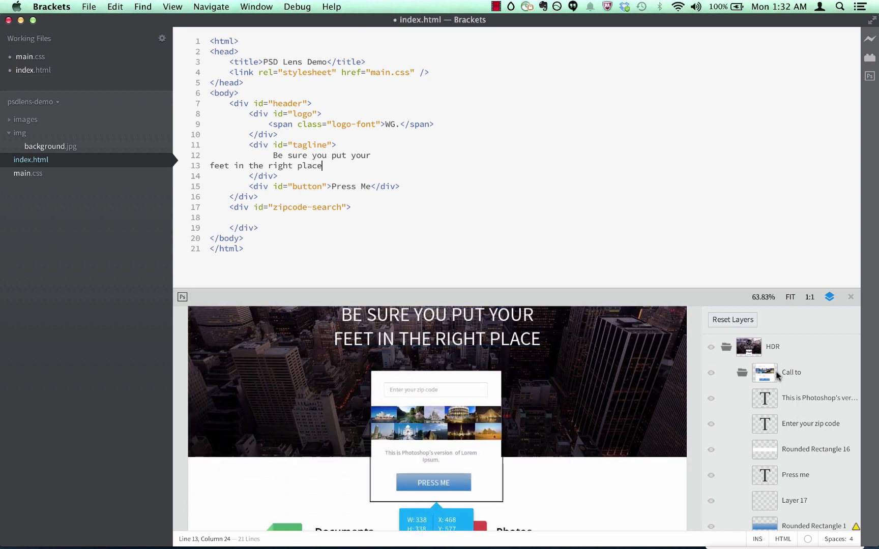
type("<i")
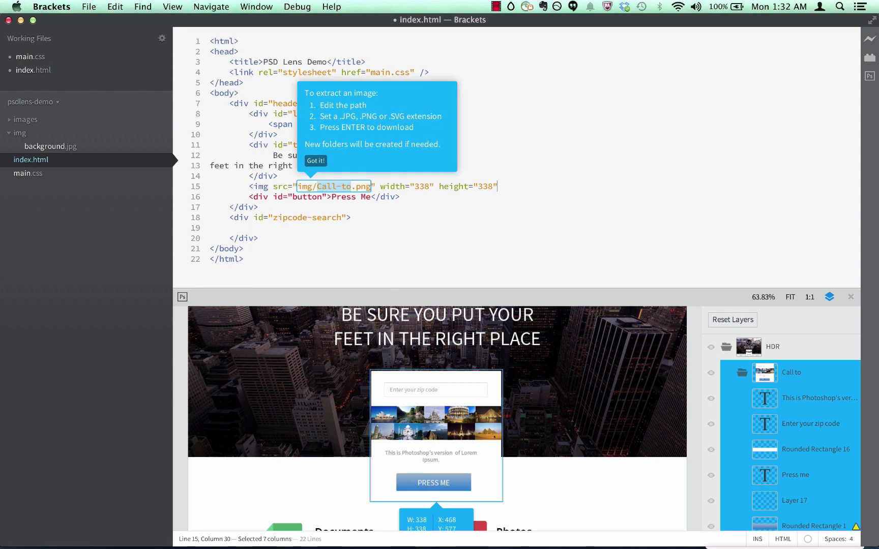
key("enter")
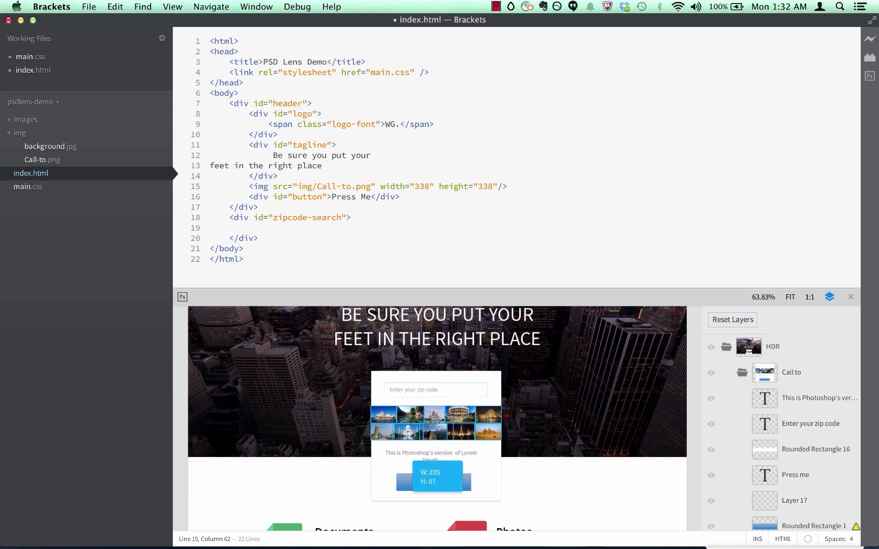
Step: Add an img tag extracting img/merged.png and preview the merged image from the project tree
type("<img src=\"img/merged.png\" />")
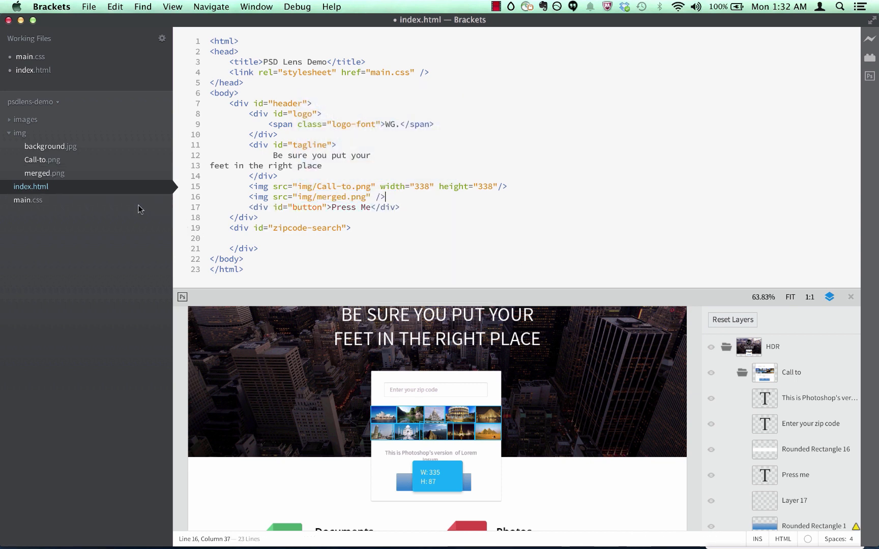
left_click(45, 173)
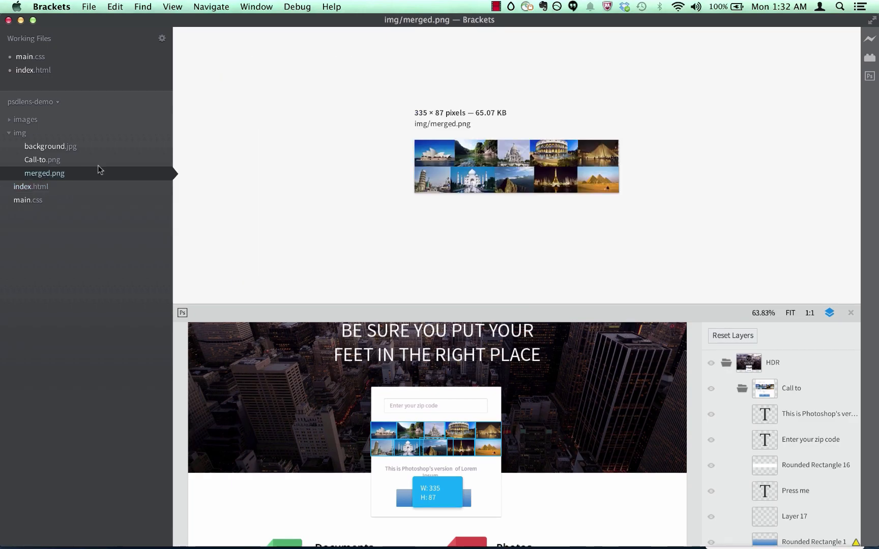
left_click(30, 57)
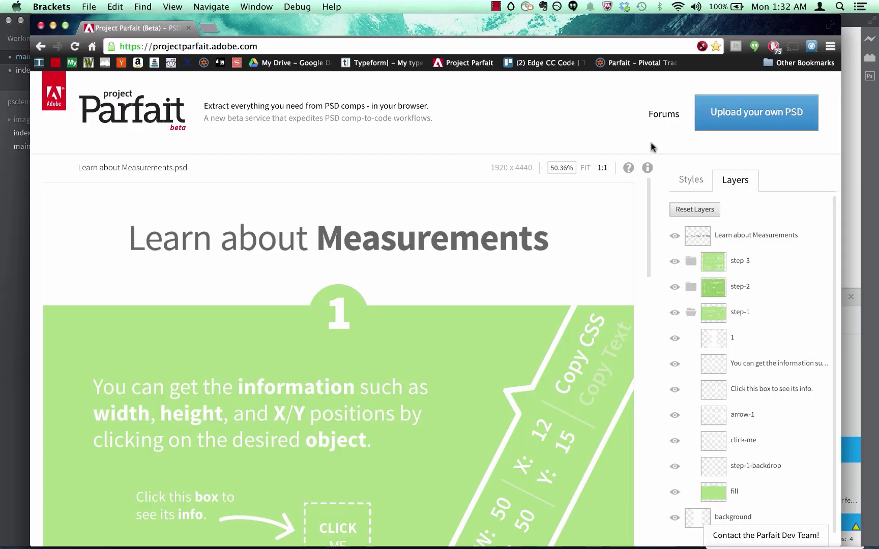
Step: Show layer CSS styles in Project Parfait, inspect a shape's dimensions, then return to Brackets
left_click(691, 180)
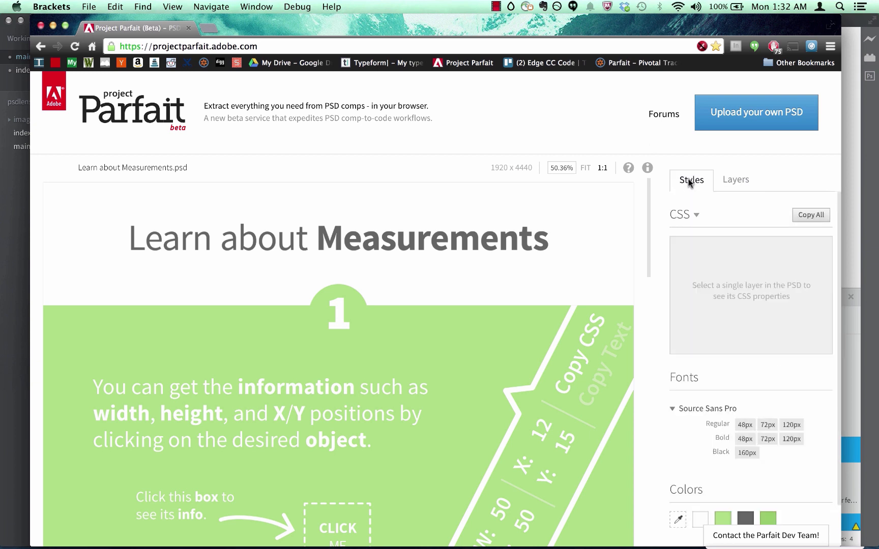
left_click(552, 433)
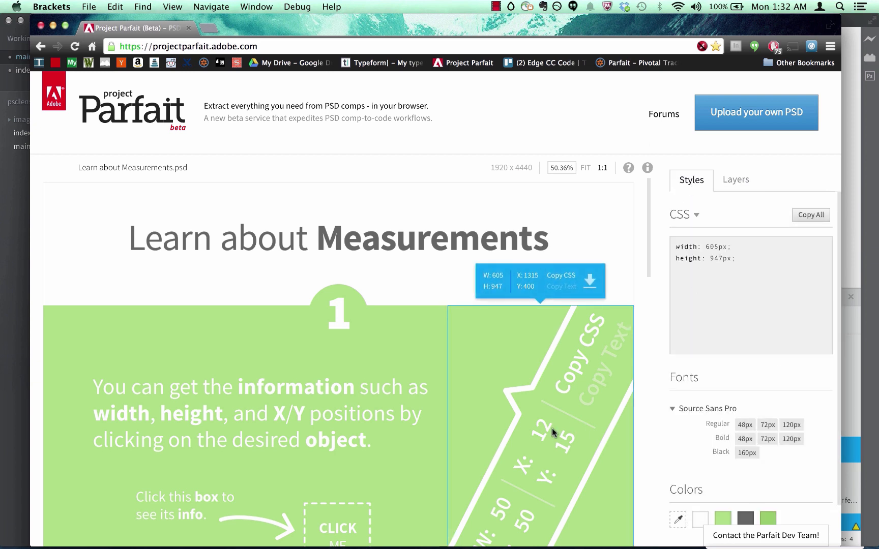
left_click(260, 413)
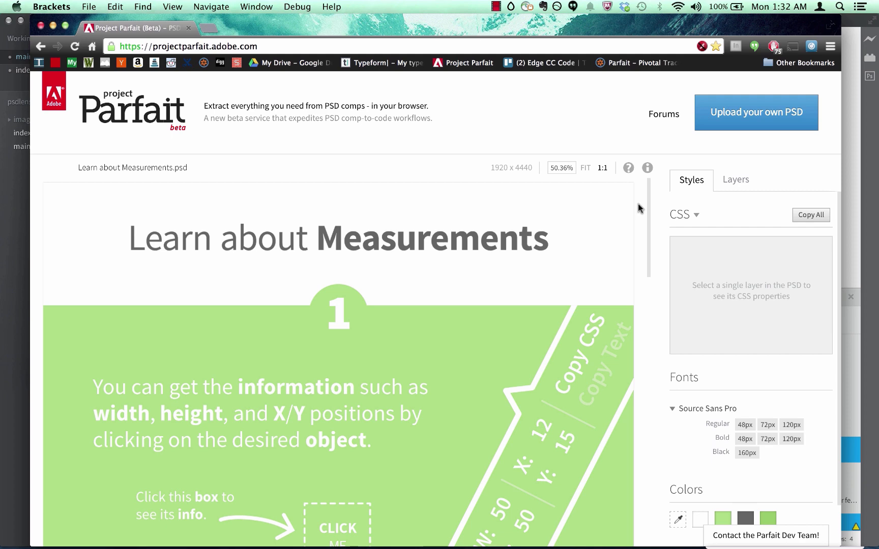
left_click(51, 6)
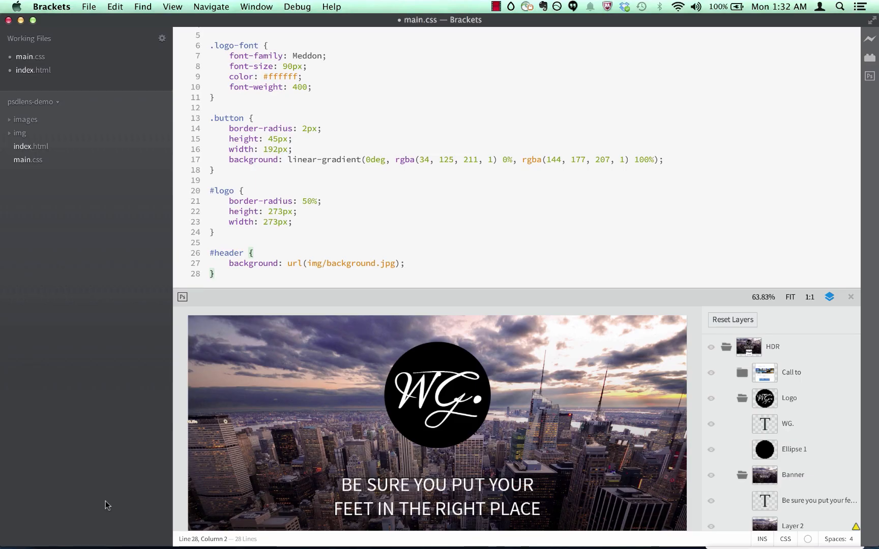